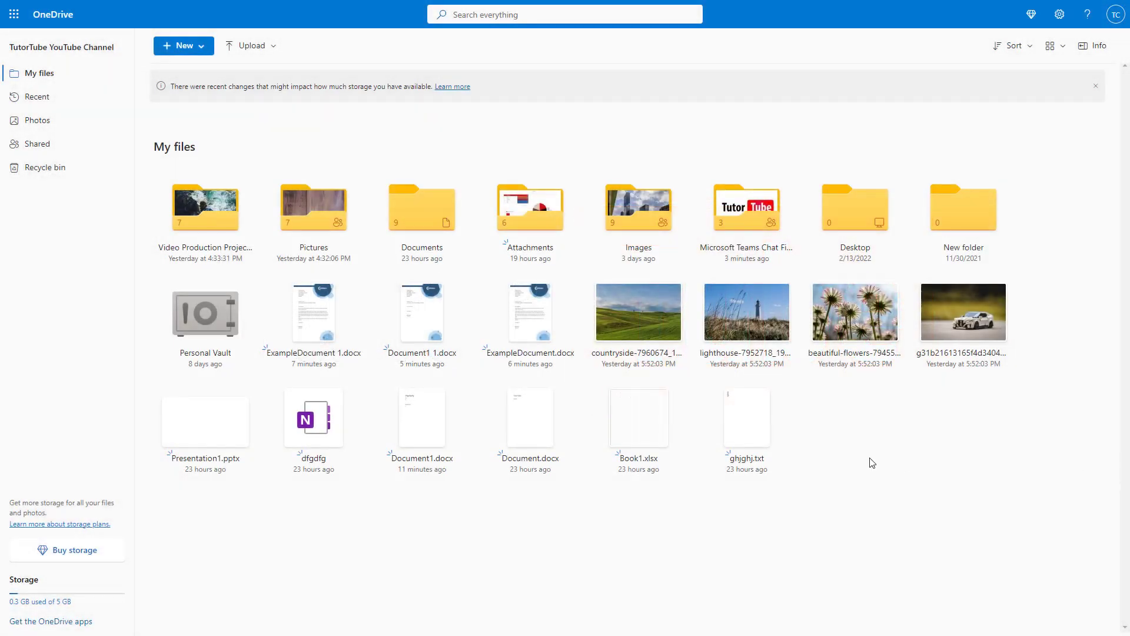
{"action": "mouse_move", "coordinate": [914, 451]}
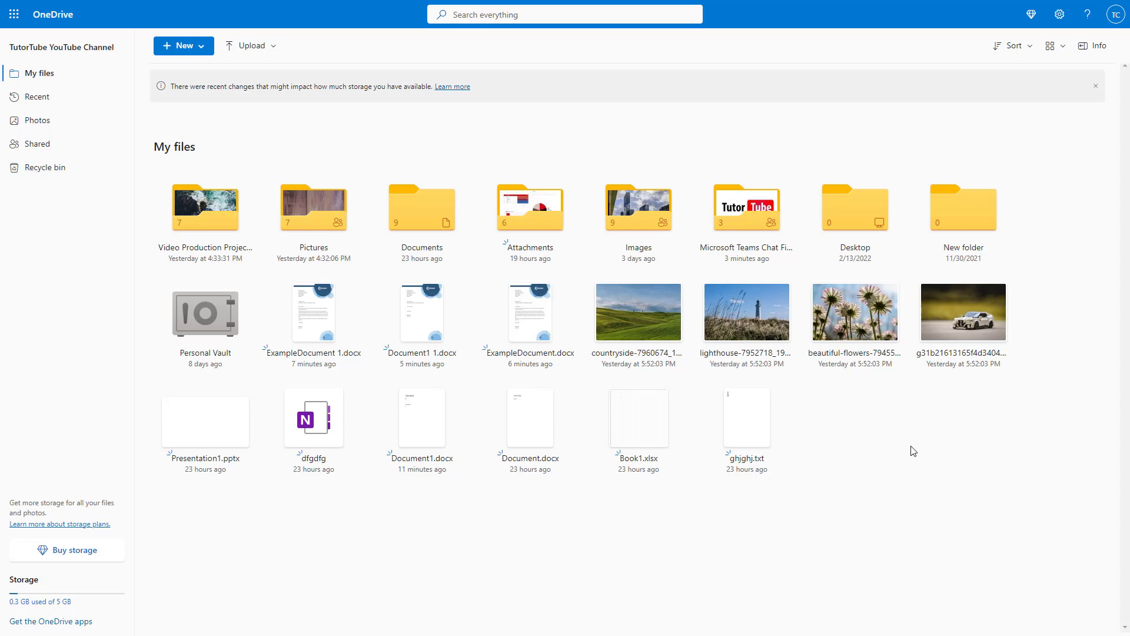
{"action": "mouse_move", "coordinate": [434, 328]}
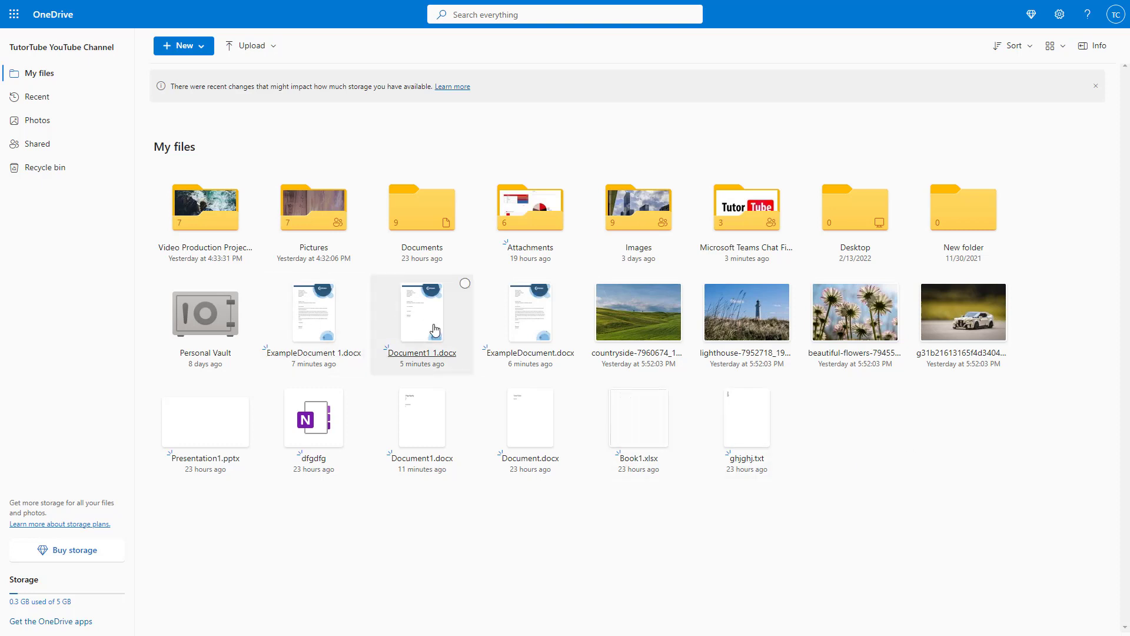
{"action": "mouse_move", "coordinate": [486, 432]}
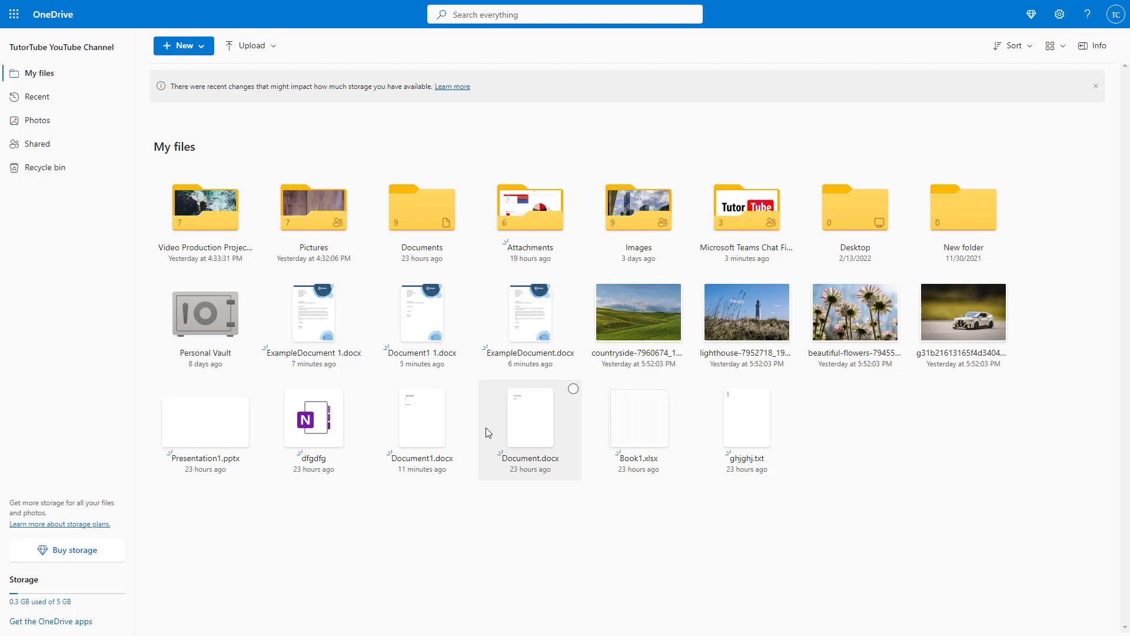
Step: Select TutorTube.jpg inside the Microsoft Teams Chat Files folder
{"action": "double_click", "coordinate": [746, 207]}
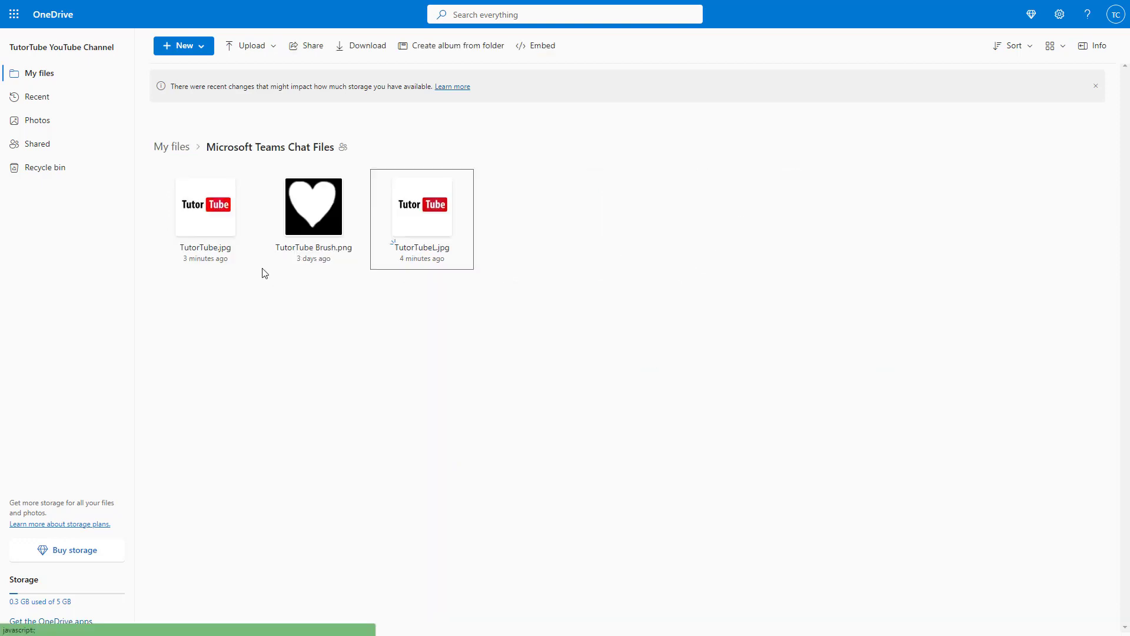
{"action": "mouse_move", "coordinate": [308, 312]}
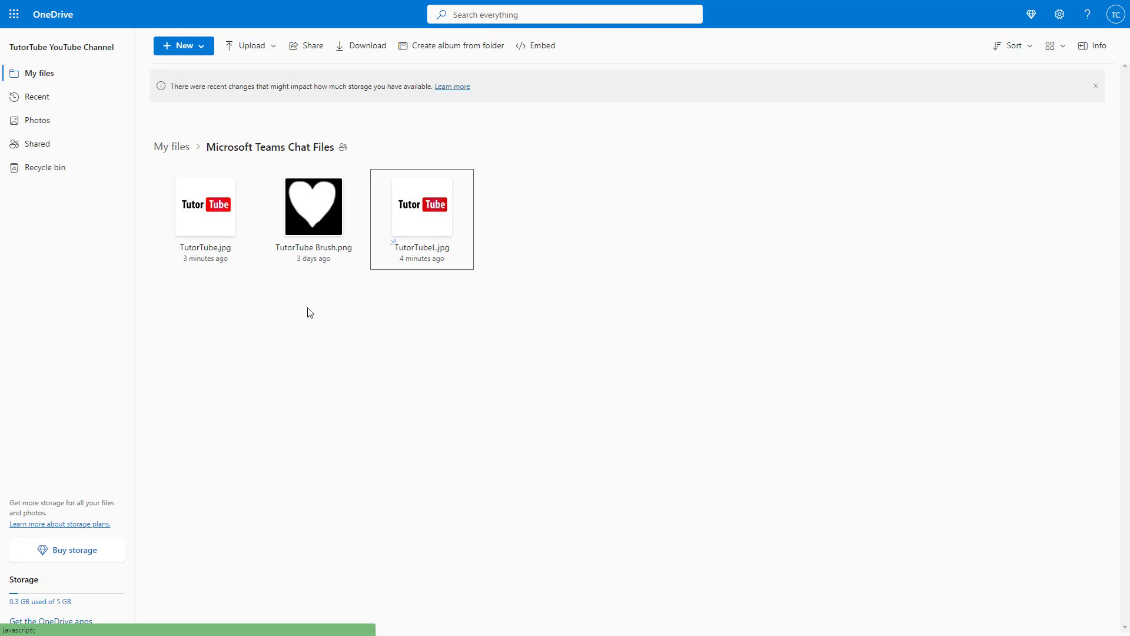
{"action": "mouse_move", "coordinate": [311, 313]}
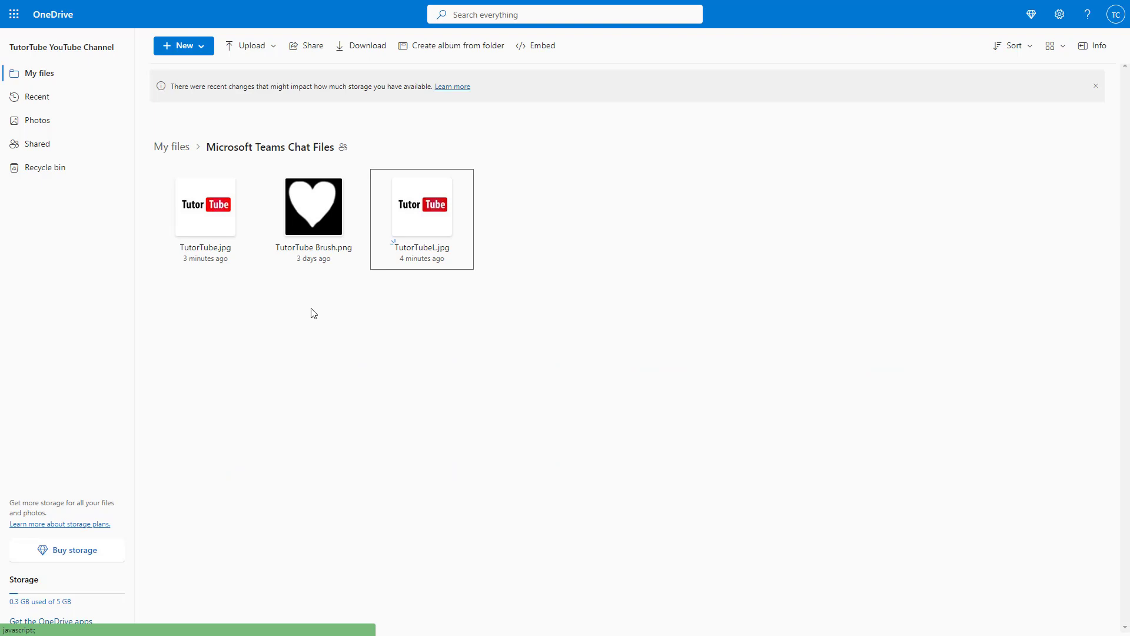
{"action": "mouse_move", "coordinate": [306, 432]}
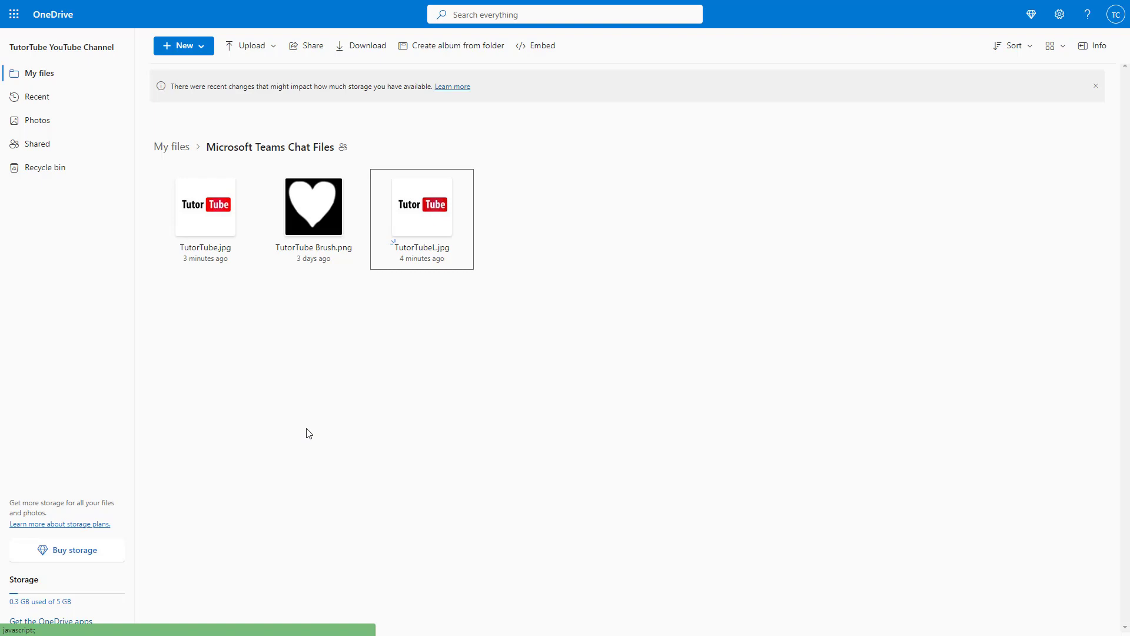
{"action": "mouse_move", "coordinate": [232, 310]}
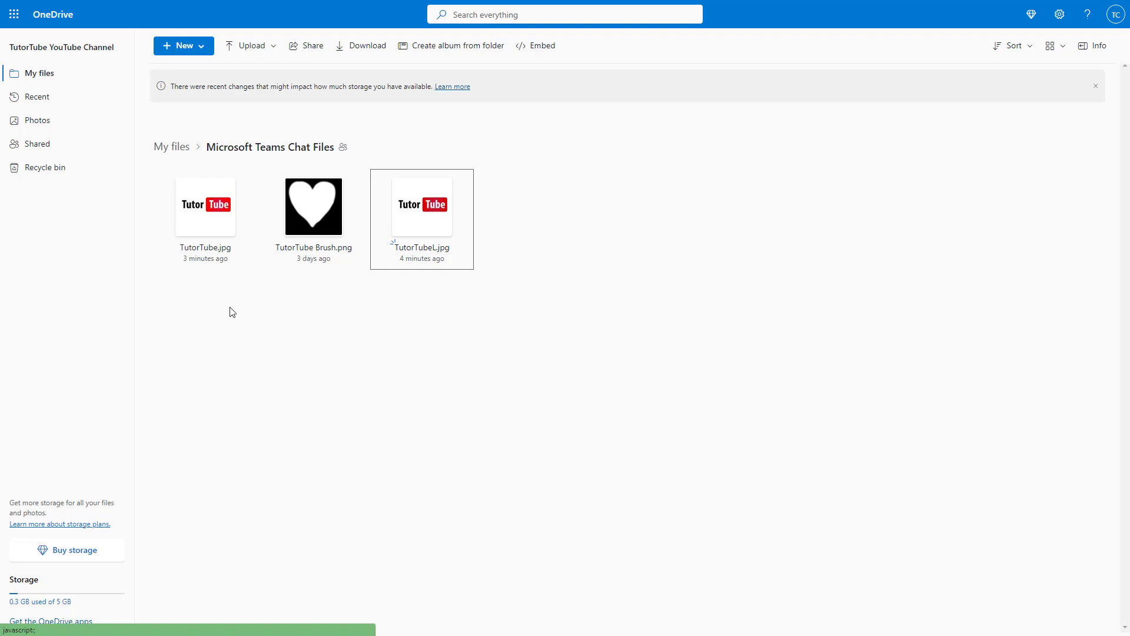
{"action": "left_click", "coordinate": [250, 179]}
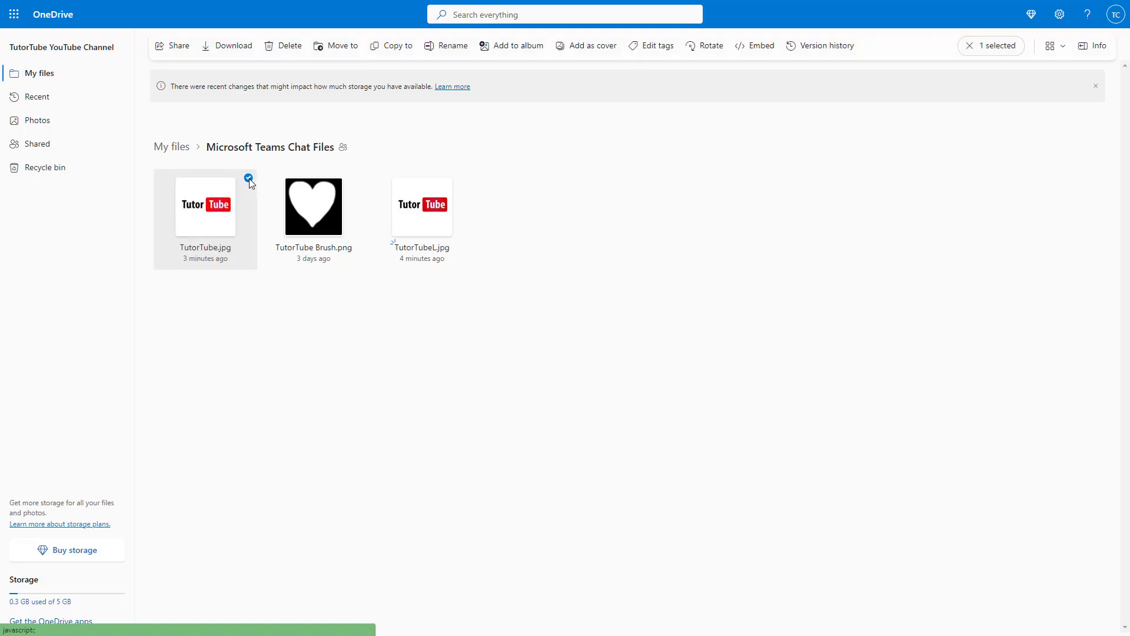
Step: Check TutorTube.jpg's single-entry version history, then return to My files
{"action": "left_click", "coordinate": [820, 46]}
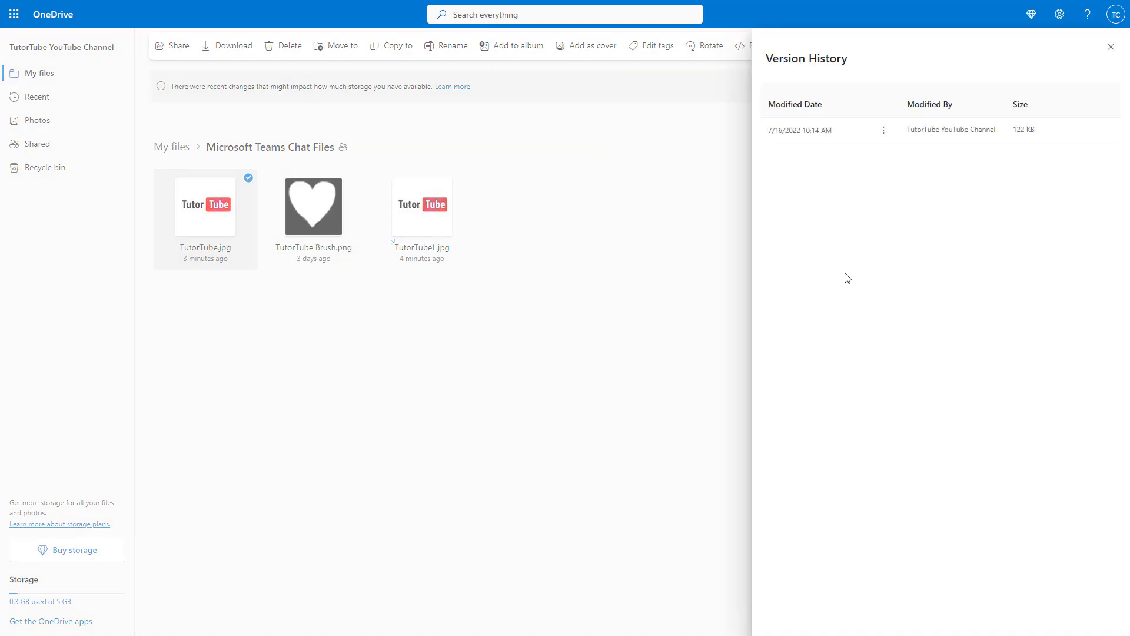
{"action": "left_click", "coordinate": [883, 130]}
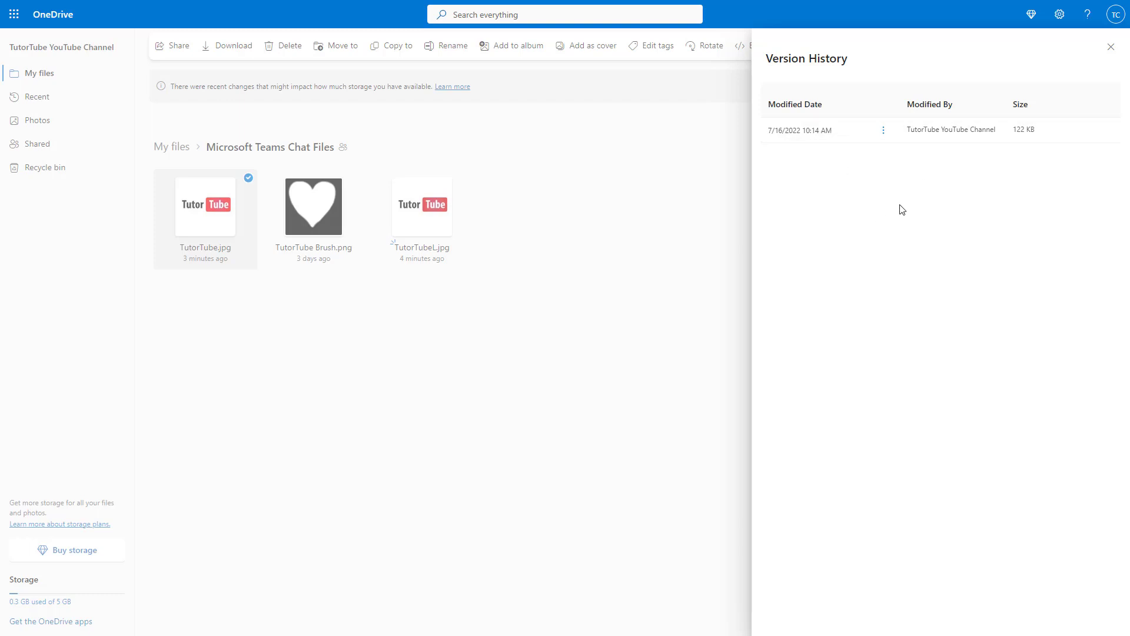
{"action": "mouse_move", "coordinate": [790, 222]}
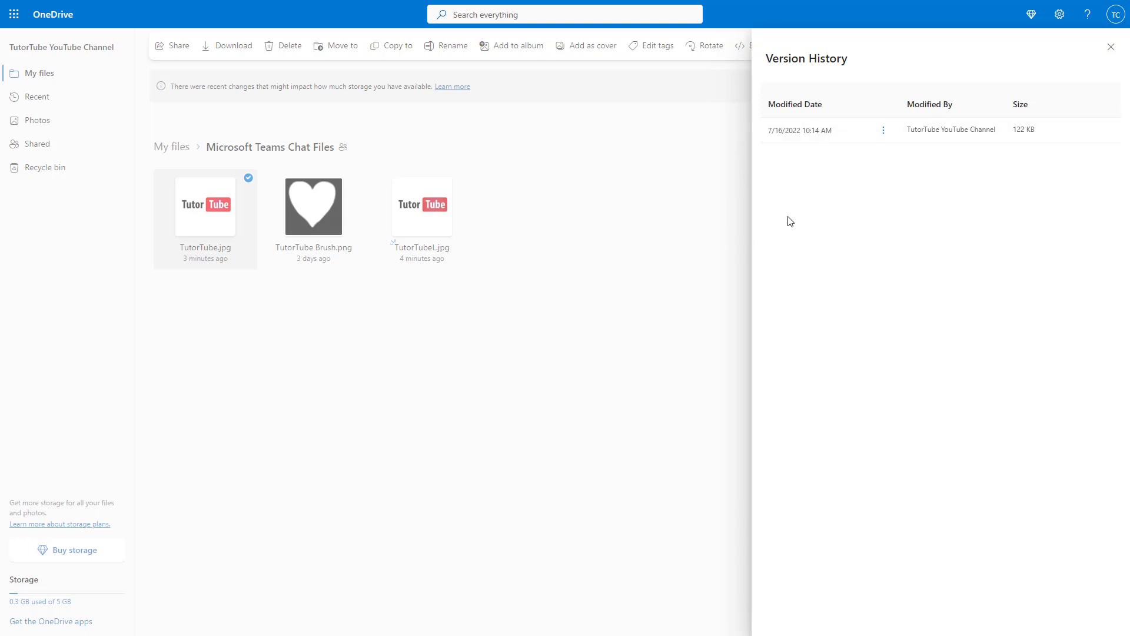
{"action": "left_click", "coordinate": [1110, 47]}
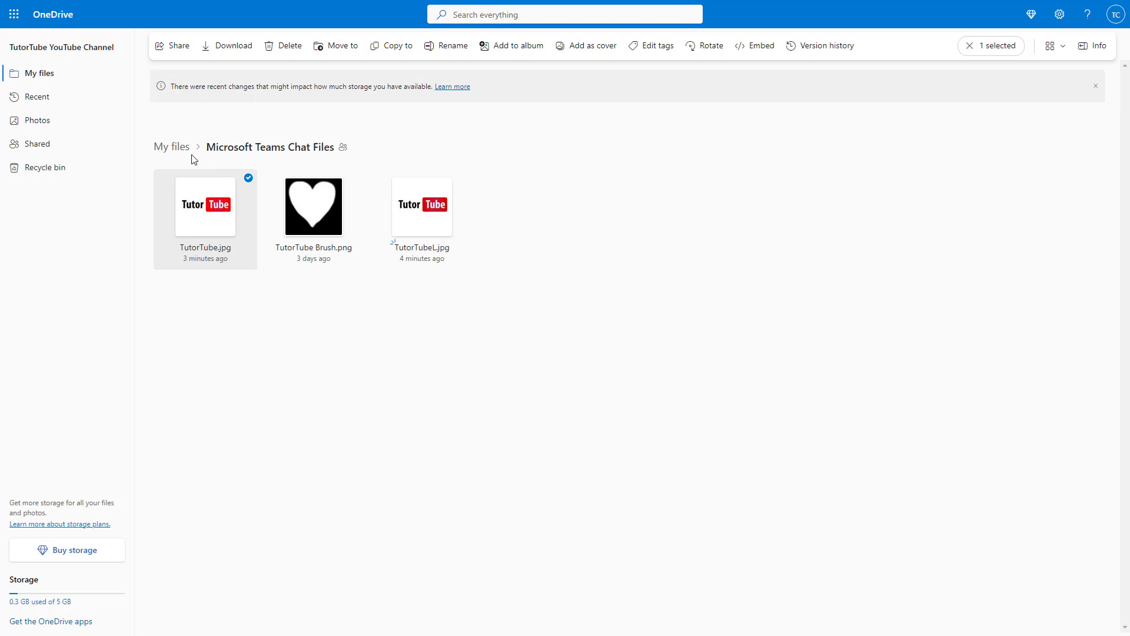
{"action": "left_click", "coordinate": [172, 146]}
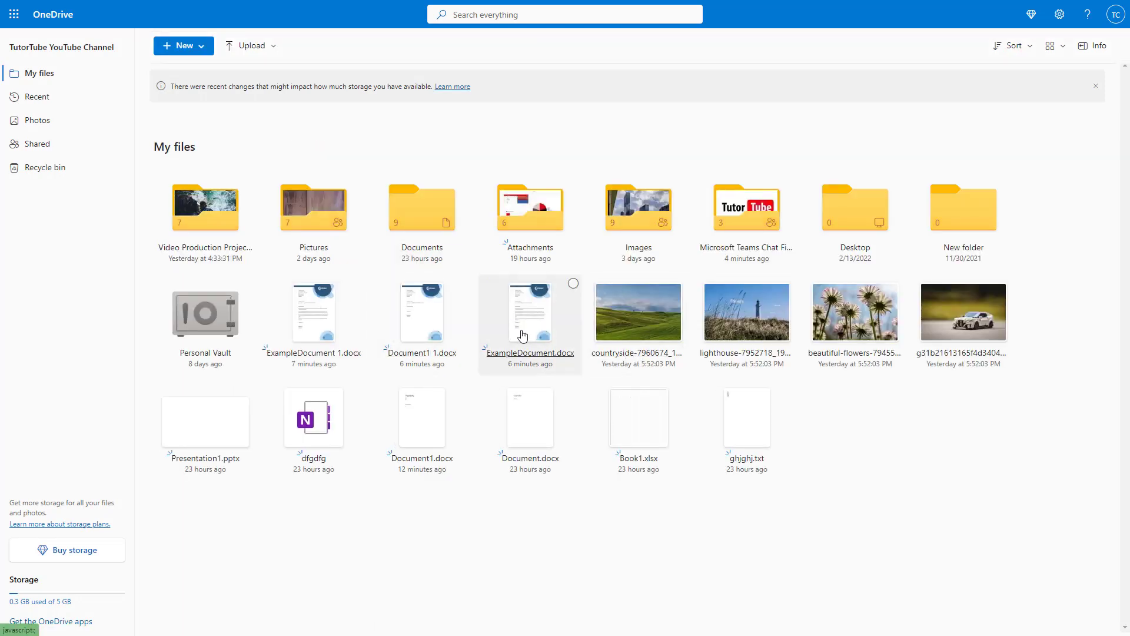
Step: Open ExampleDocument.docx in Word online and show its File > Info page
{"action": "double_click", "coordinate": [529, 310]}
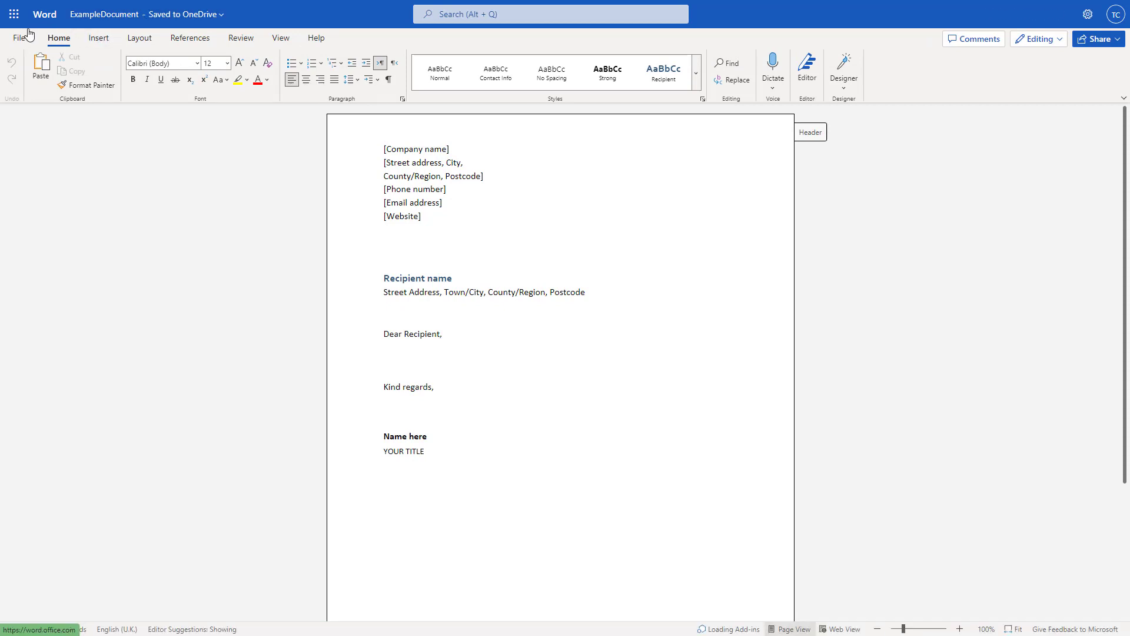
{"action": "left_click", "coordinate": [20, 38]}
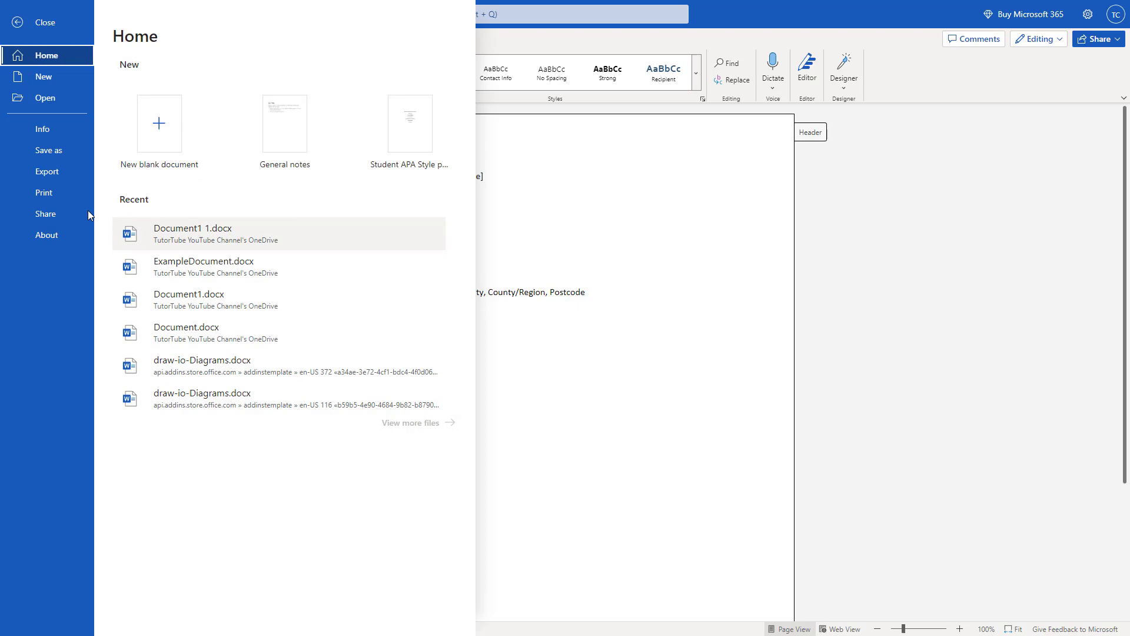
{"action": "left_click", "coordinate": [42, 129]}
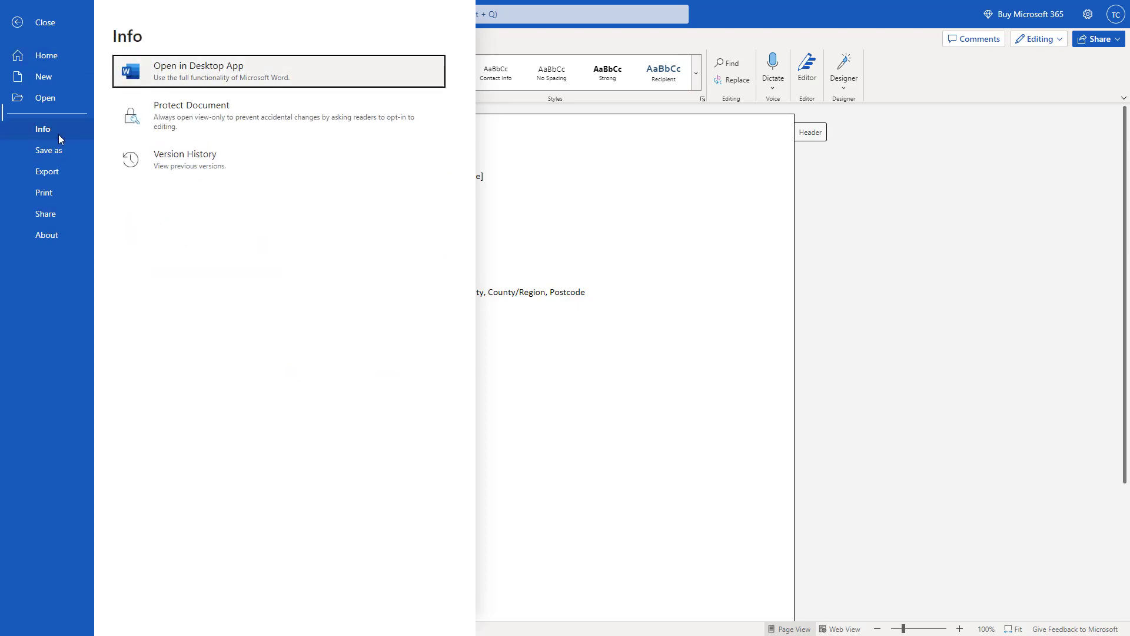
Step: Preview the '9 minutes ago' version, then the current version with its tracked changes
{"action": "left_click", "coordinate": [184, 159]}
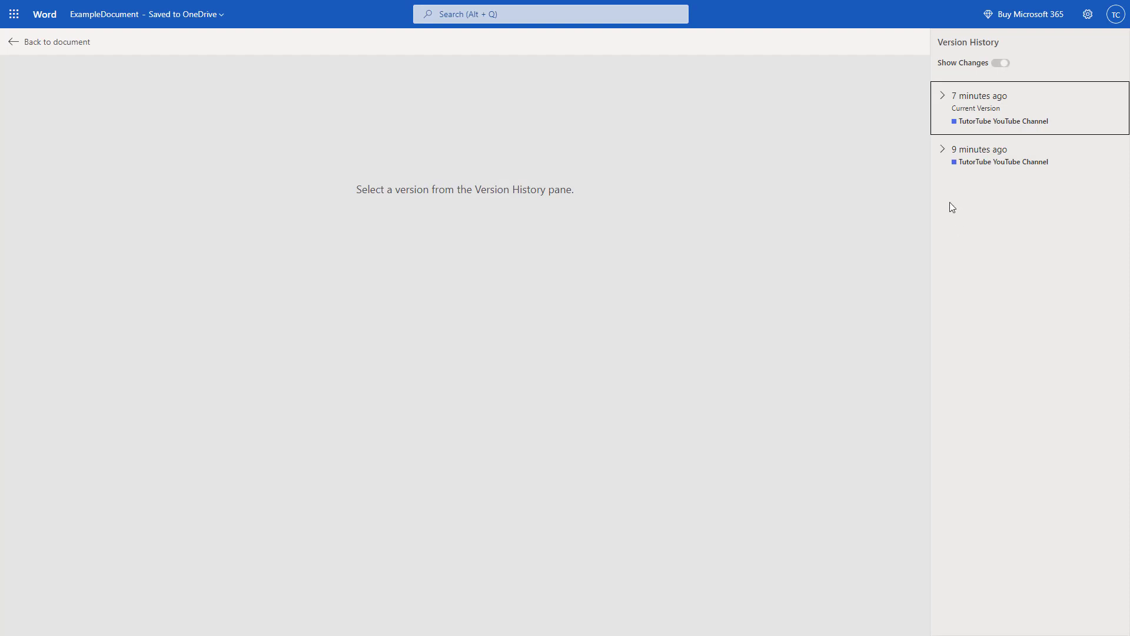
{"action": "mouse_move", "coordinate": [987, 124]}
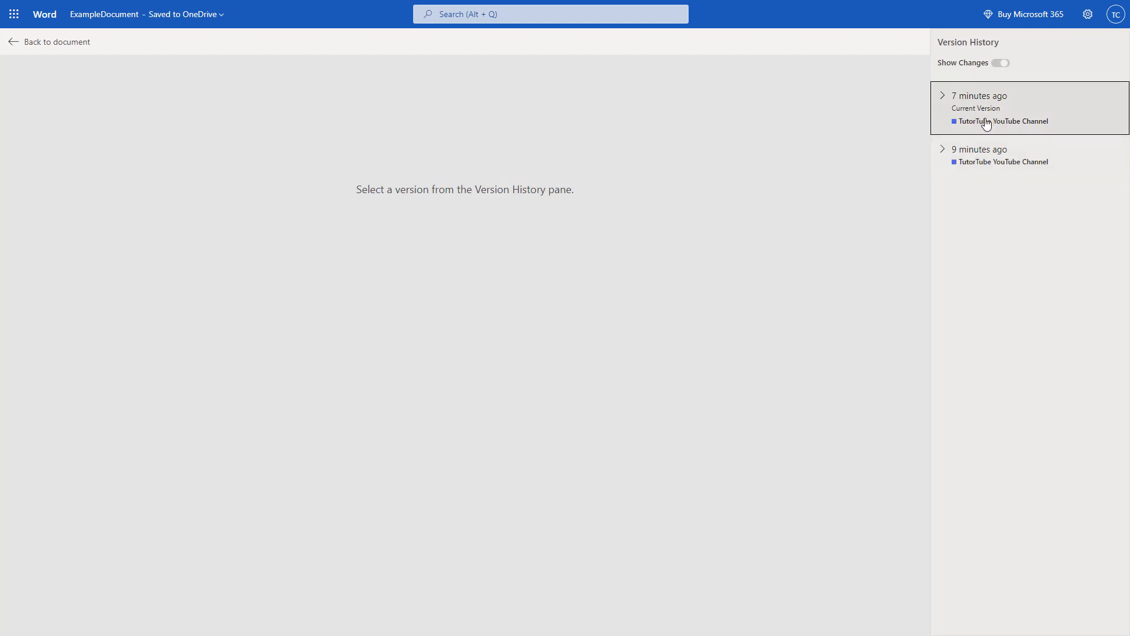
{"action": "left_click", "coordinate": [981, 149]}
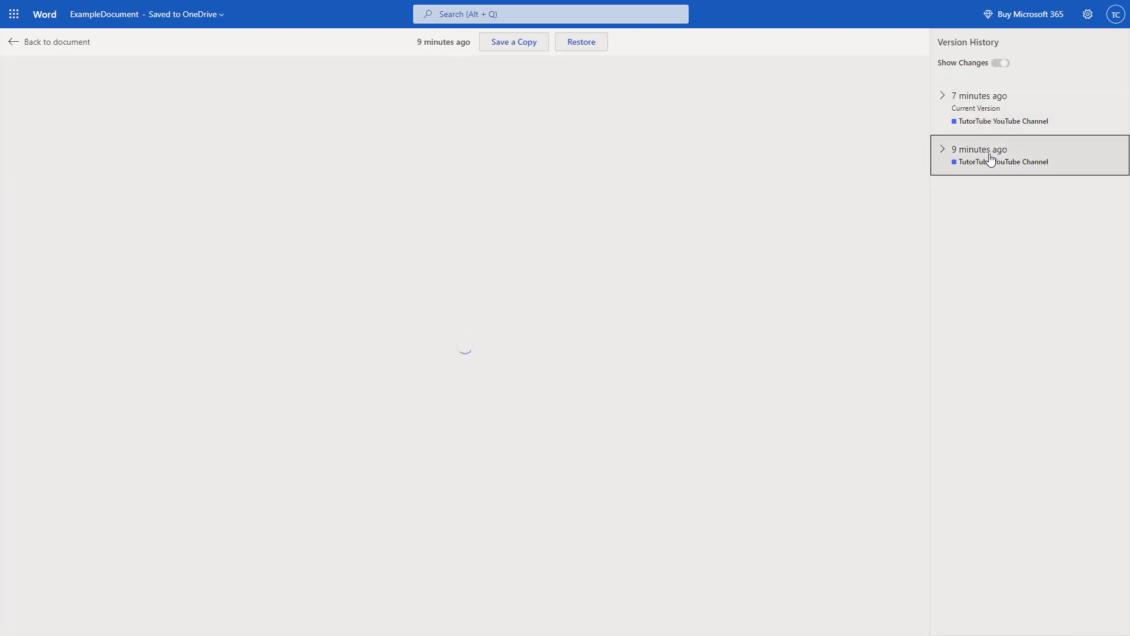
{"action": "left_click", "coordinate": [1000, 62]}
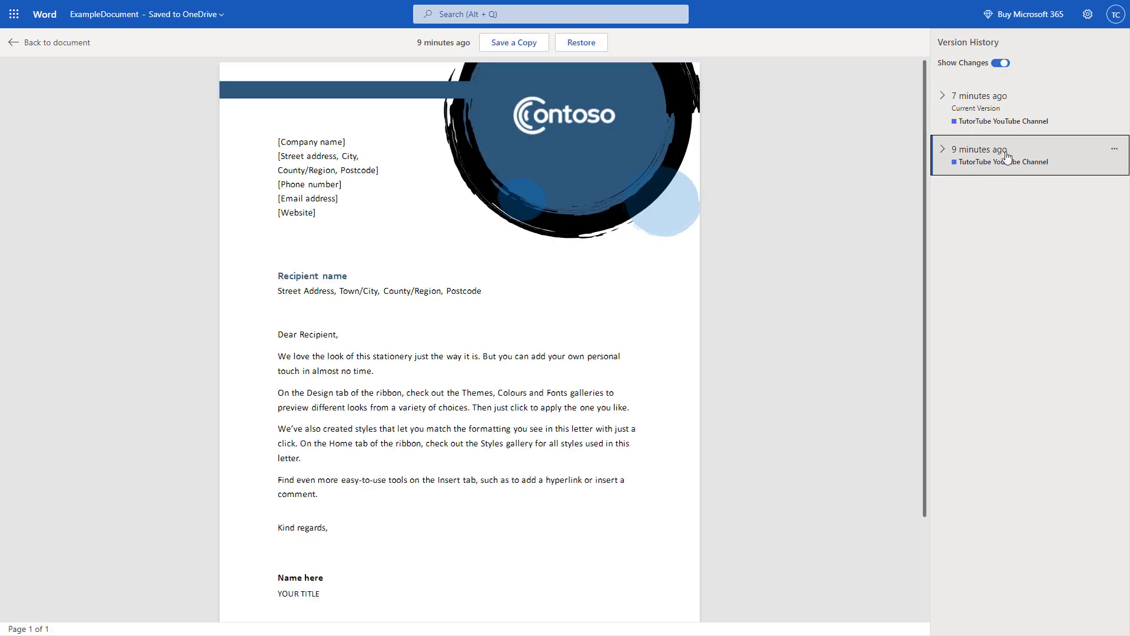
{"action": "left_click", "coordinate": [980, 95]}
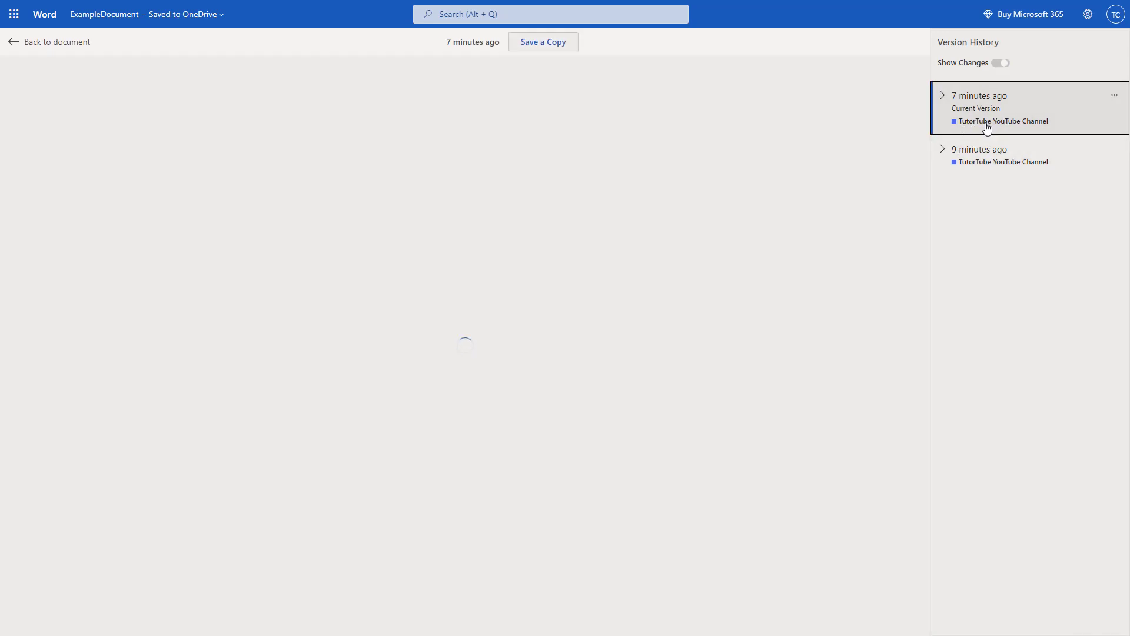
{"action": "left_click", "coordinate": [1000, 62]}
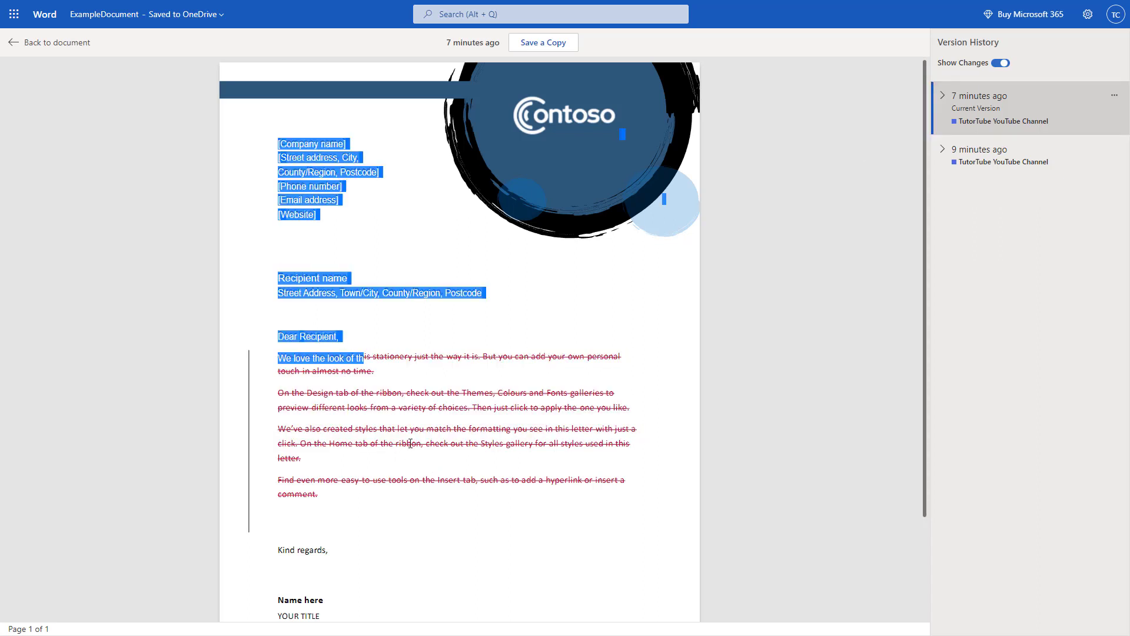
{"action": "mouse_move", "coordinate": [120, 91]}
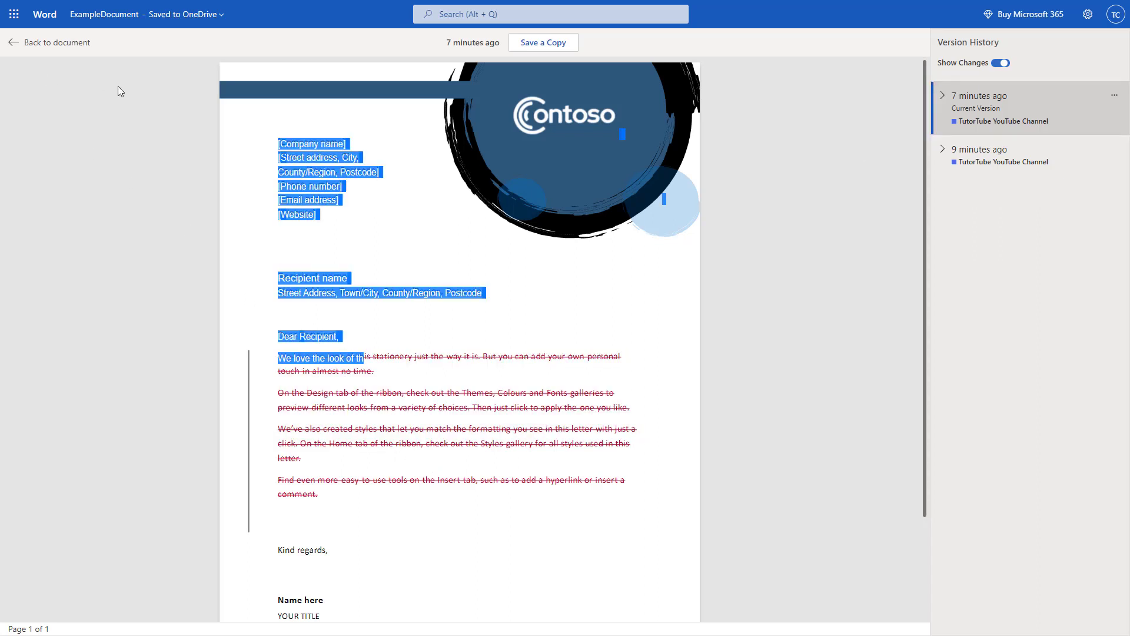
{"action": "mouse_move", "coordinate": [2, 66]}
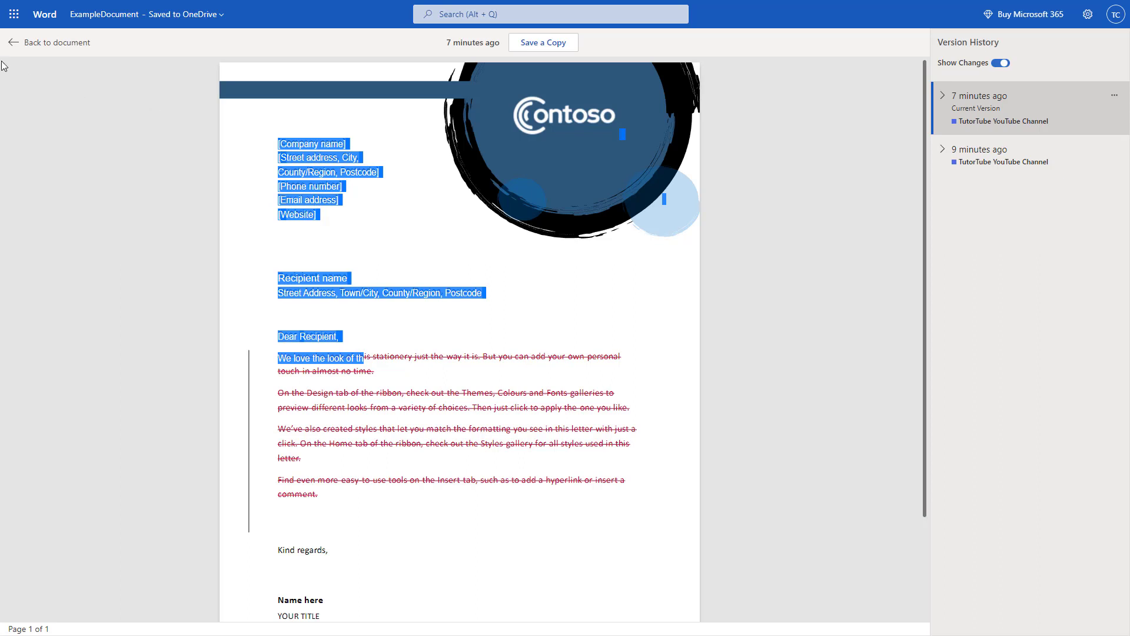
{"action": "mouse_move", "coordinate": [543, 42]}
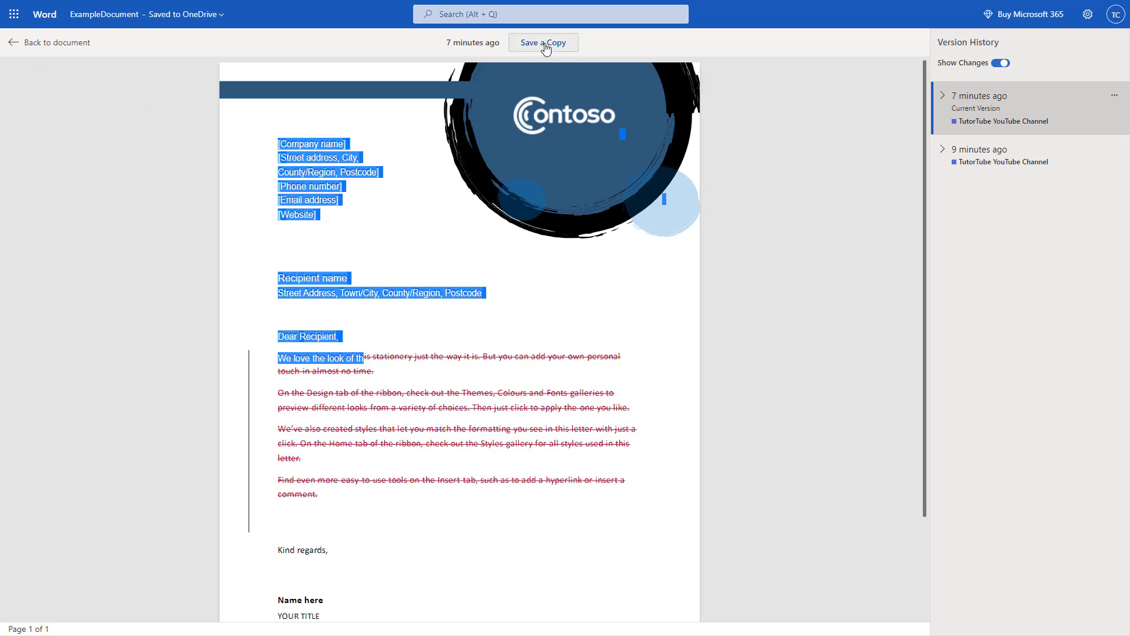
{"action": "mouse_move", "coordinate": [1082, 104]}
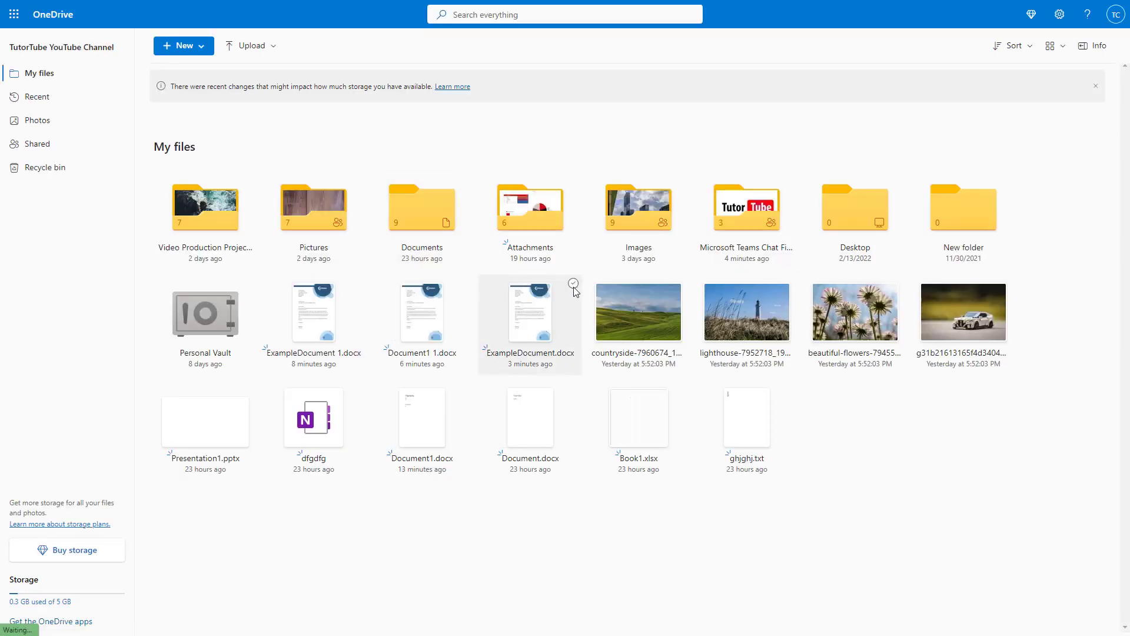
Step: Preview the older 10:38 AM version of ExampleDocument.docx from its version history
{"action": "left_click", "coordinate": [574, 283]}
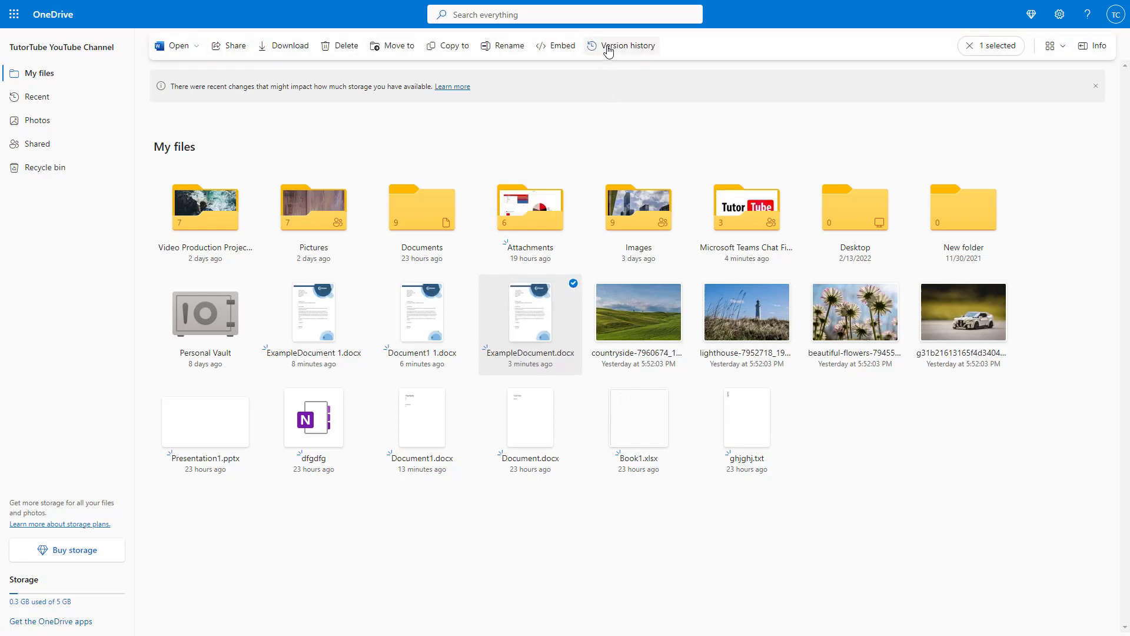
{"action": "left_click", "coordinate": [627, 46]}
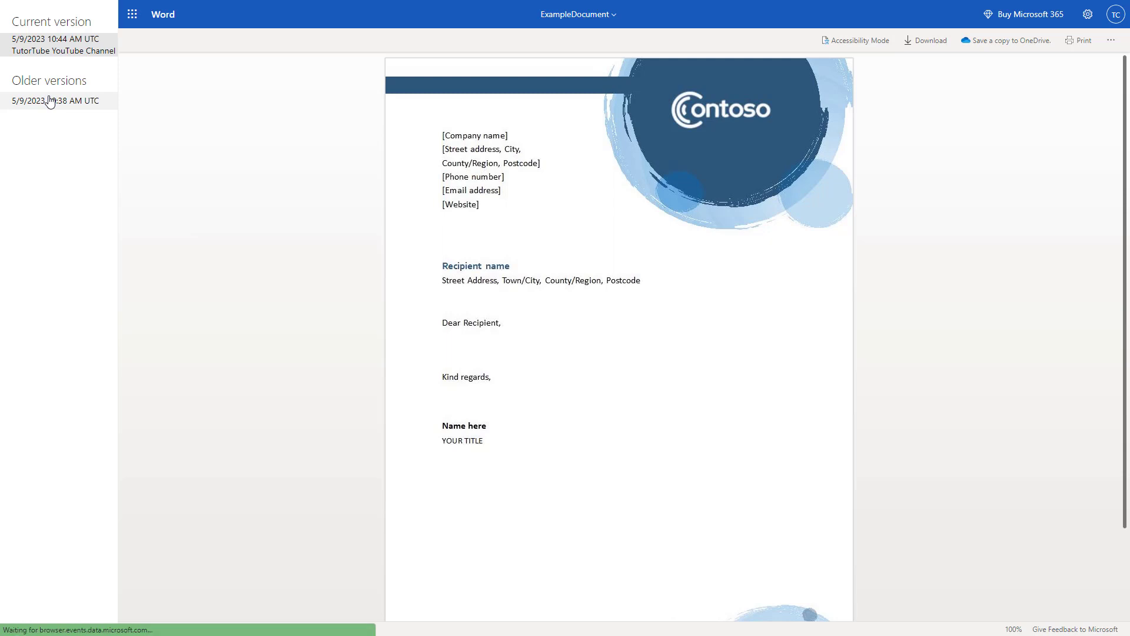
{"action": "left_click", "coordinate": [54, 100]}
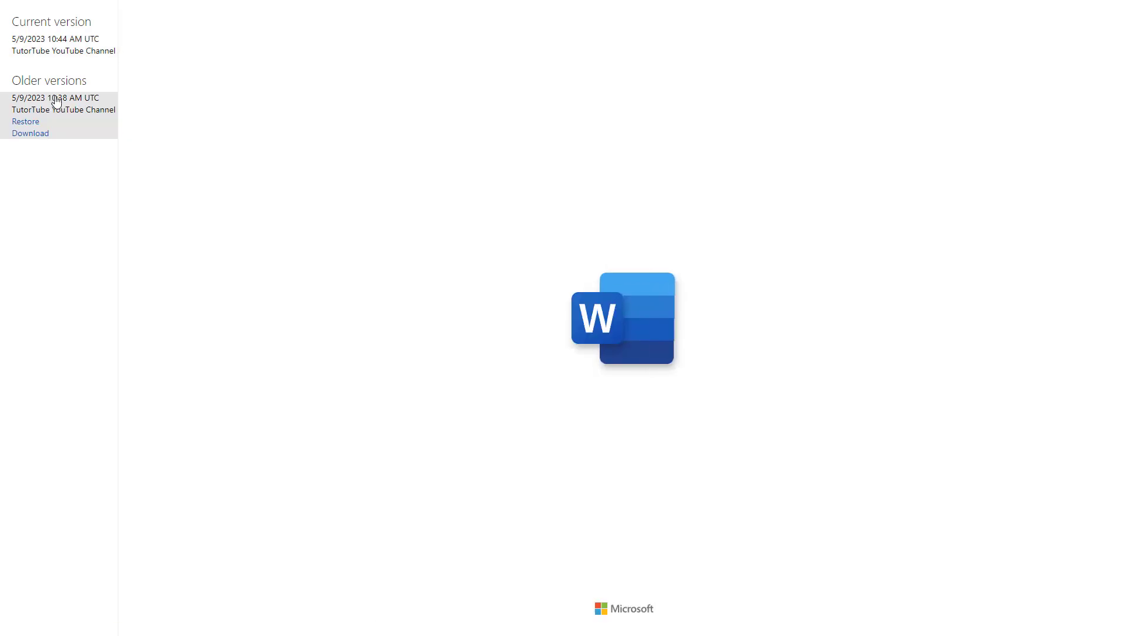